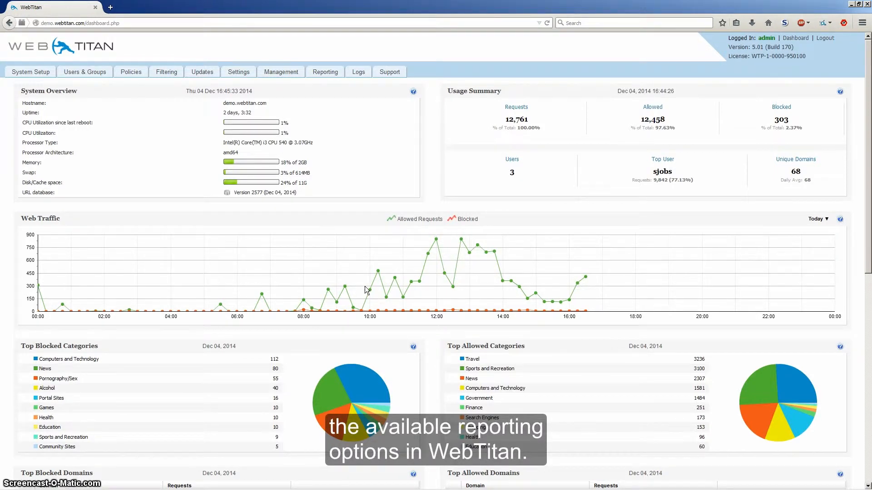
mouse_move(356, 178)
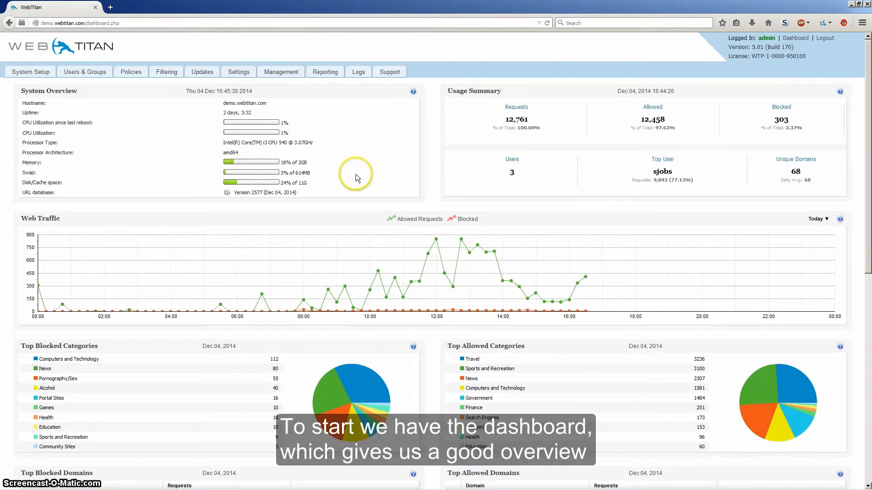
mouse_move(160, 110)
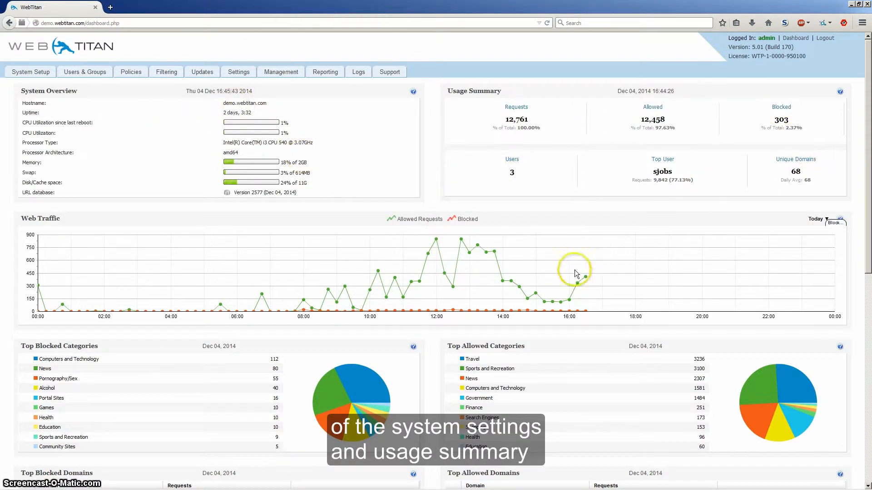
mouse_move(574, 290)
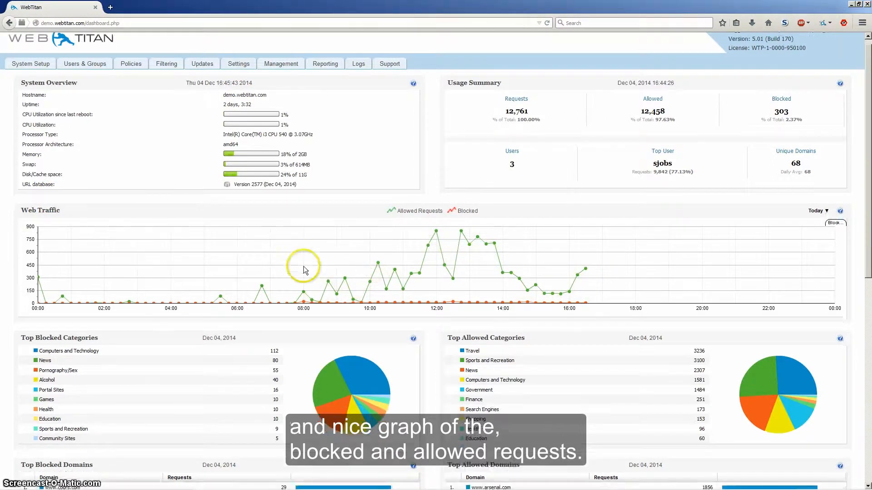
- View the Reporting request history and check the Action and Cache Hit filter choices
scroll(down, 3)
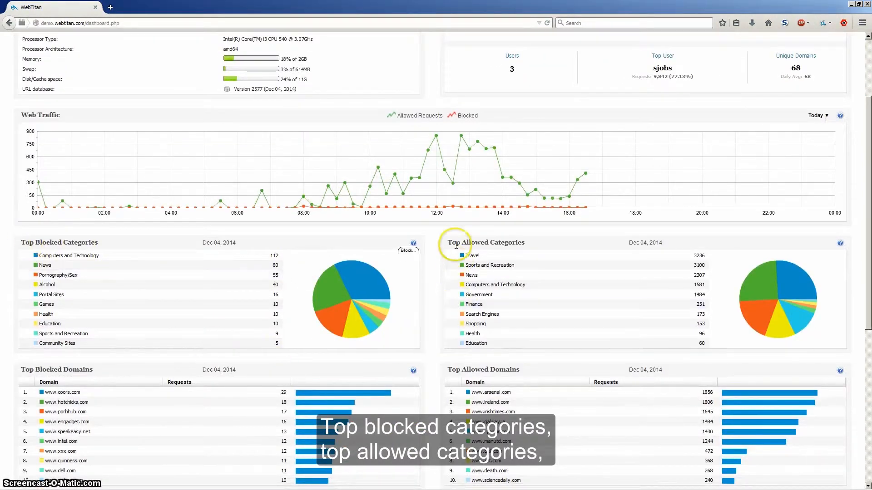
scroll(down, 3)
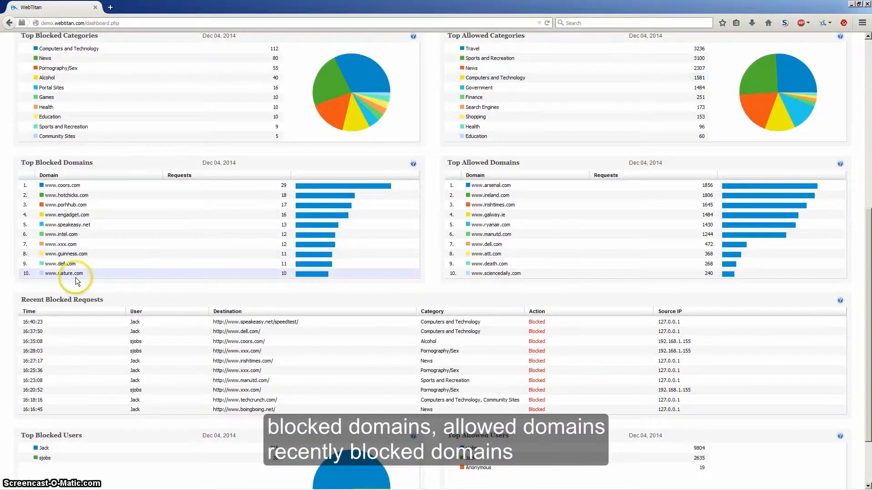
scroll(down, 3)
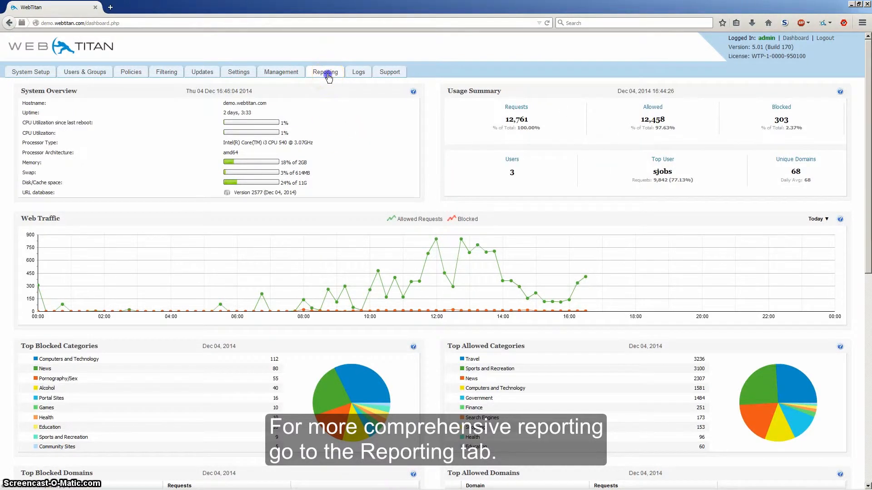
click(325, 72)
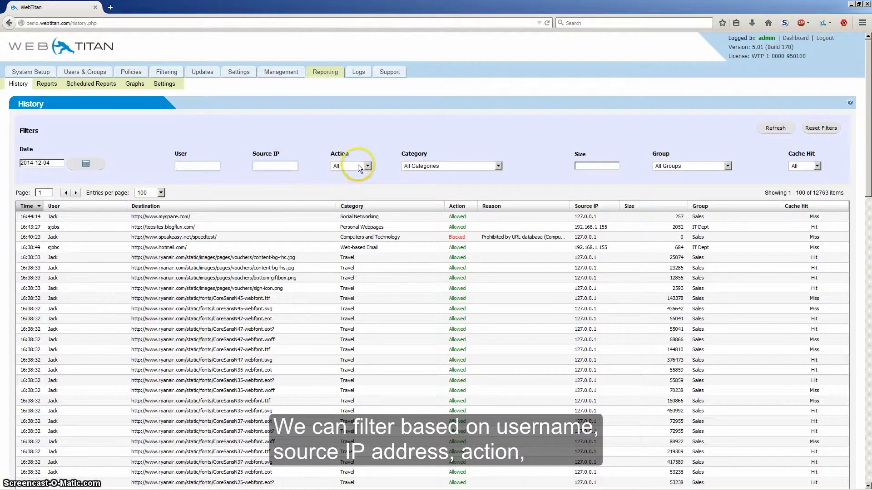
click(366, 165)
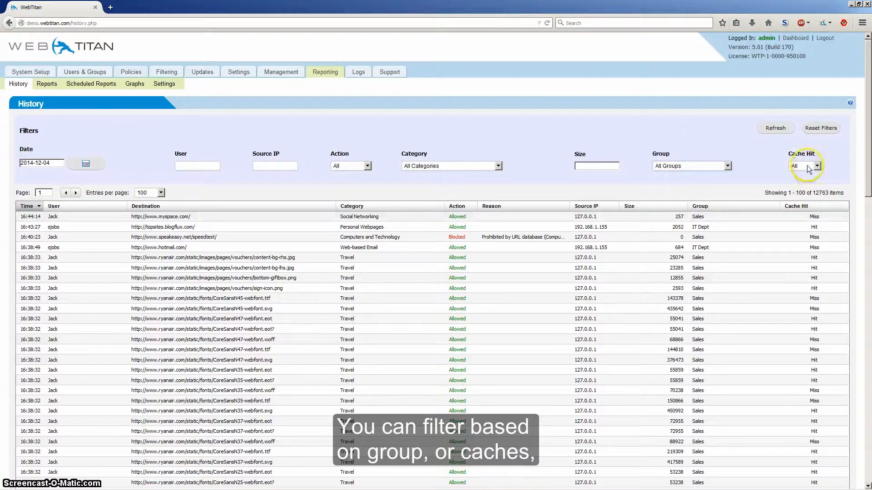
click(817, 165)
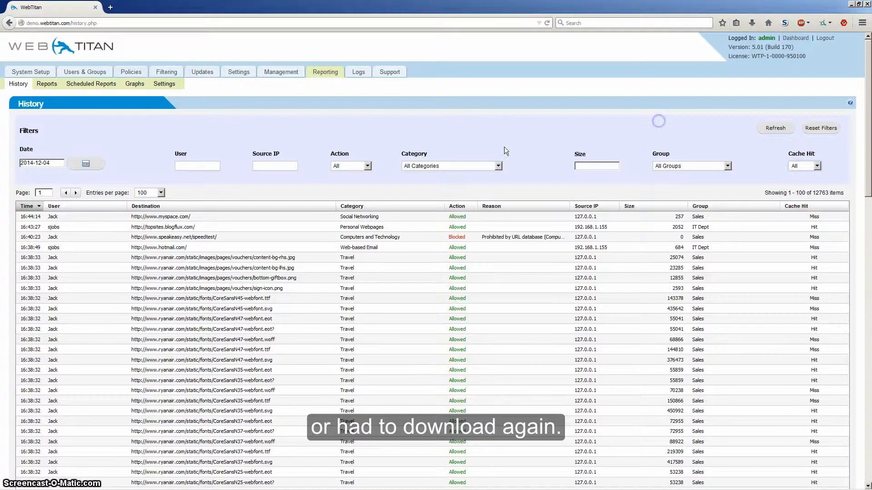
- Refresh the history log to pull in the latest requests
scroll(down, 3)
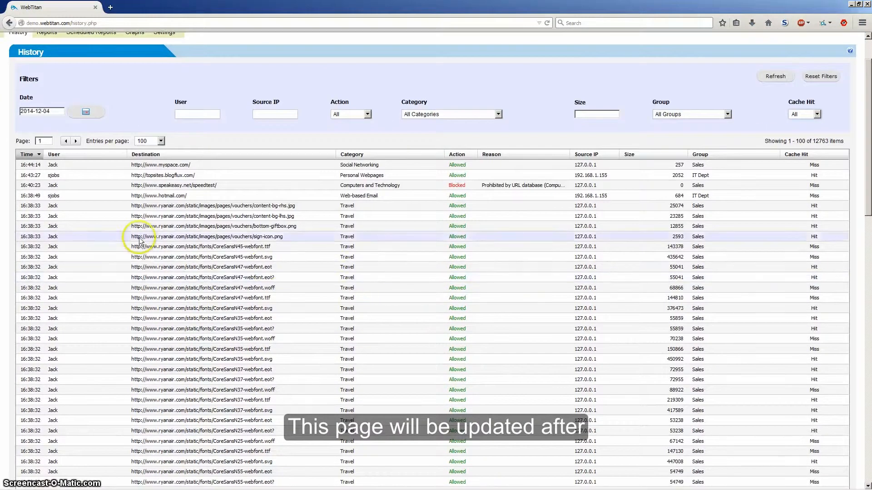
mouse_move(233, 298)
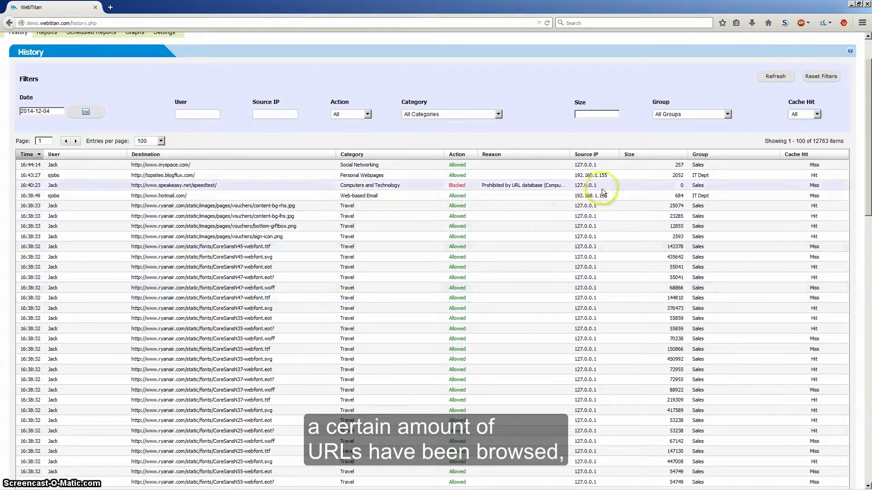
click(775, 77)
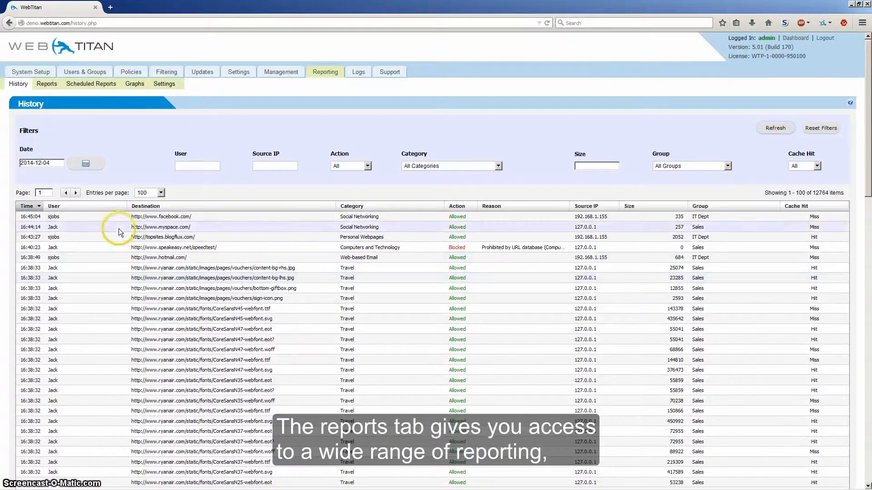
- Generate a Requests by Users report and show its saved filters list
click(47, 84)
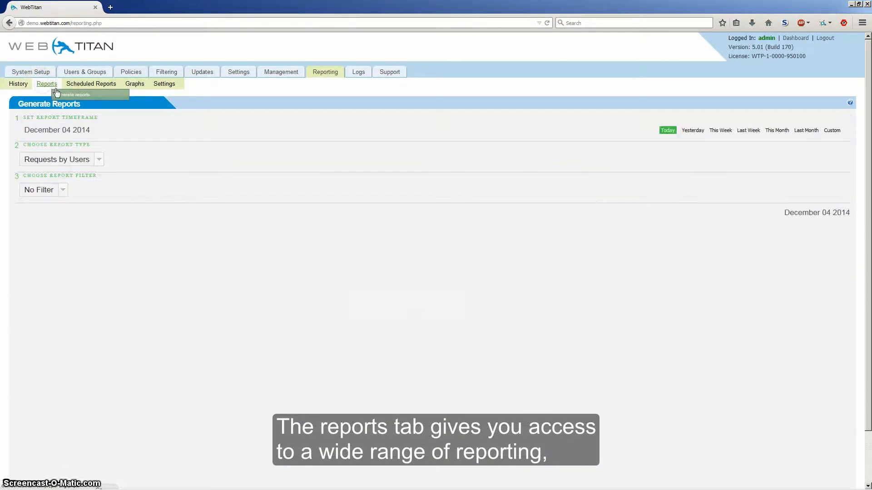
click(99, 160)
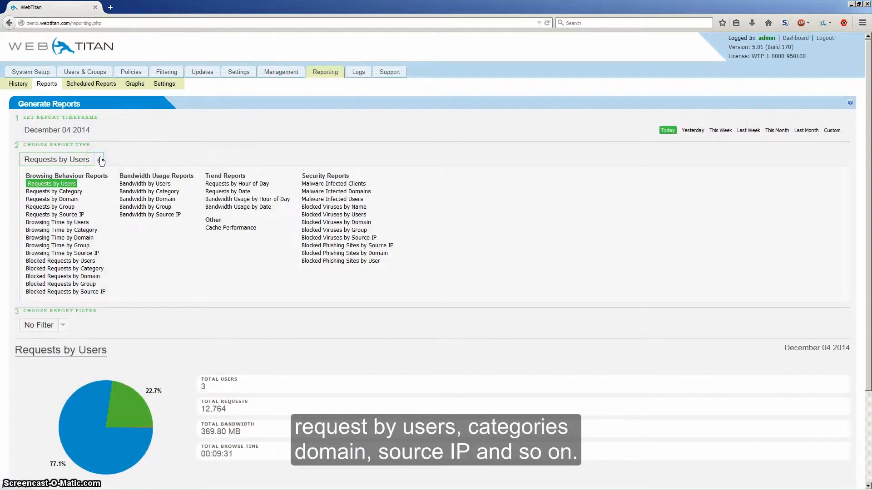
mouse_move(52, 199)
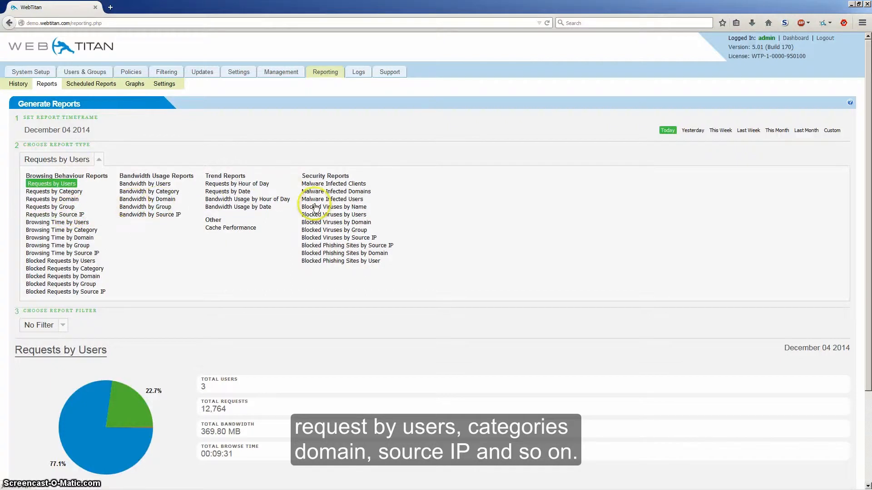
click(51, 184)
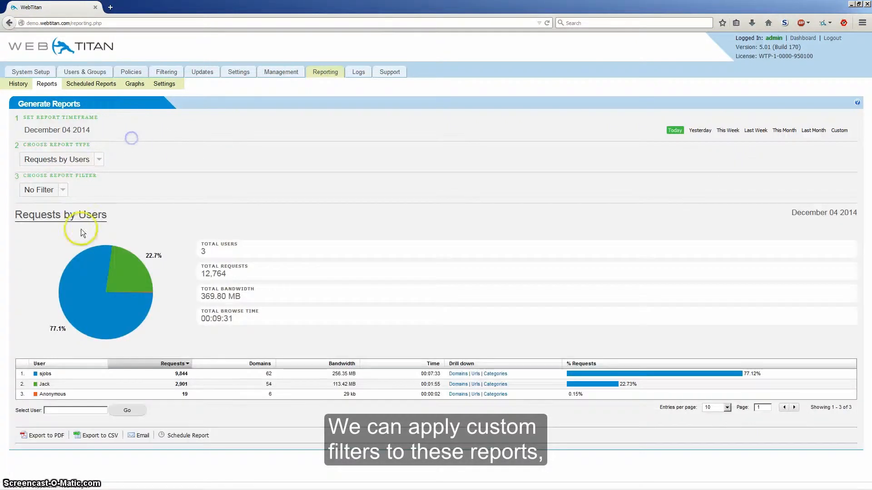
click(43, 190)
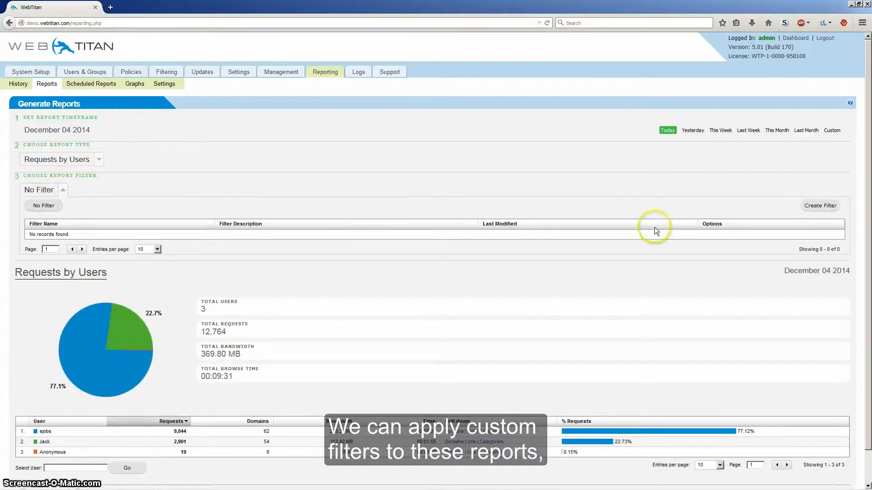
- Start a new report filter and page through groups, categories and start-time options
click(819, 205)
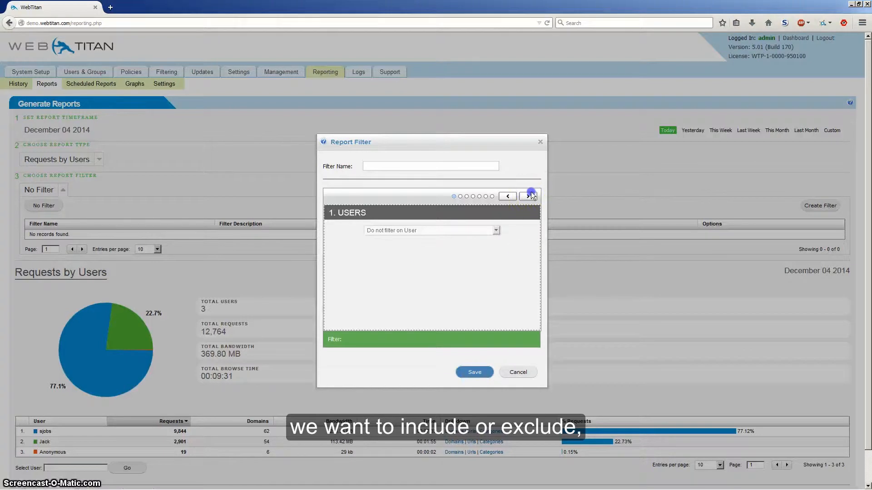
click(528, 196)
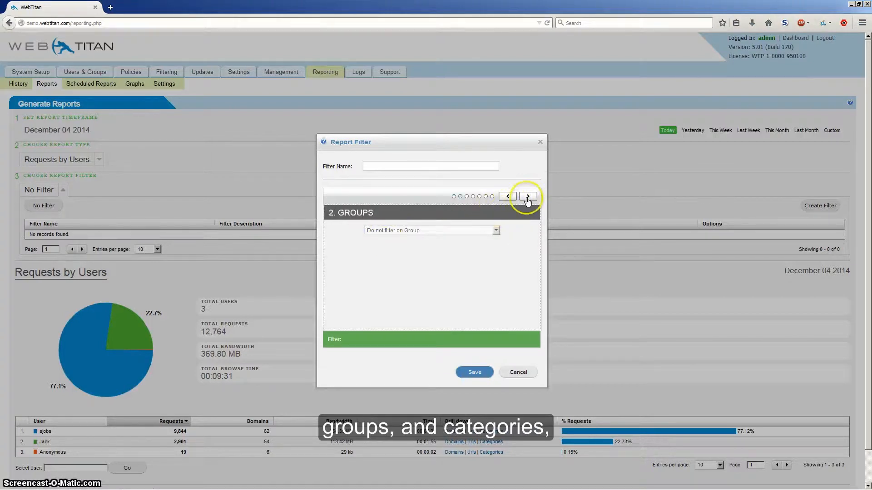
click(526, 197)
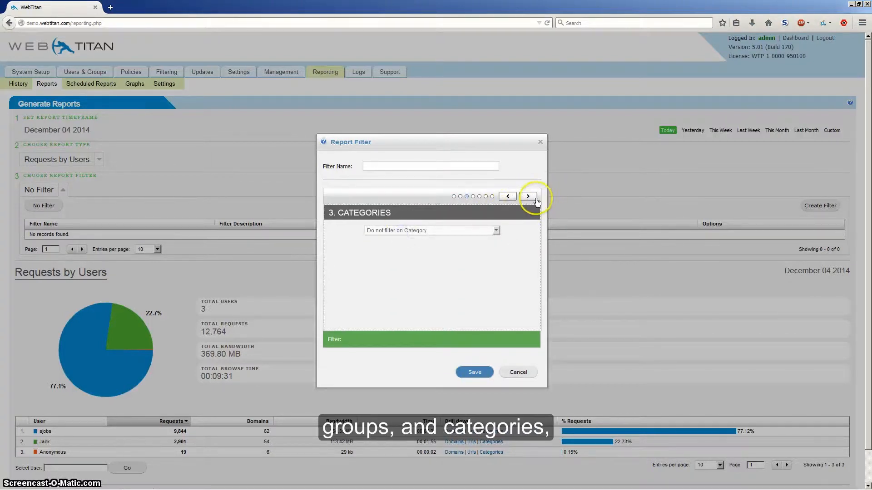
click(527, 196)
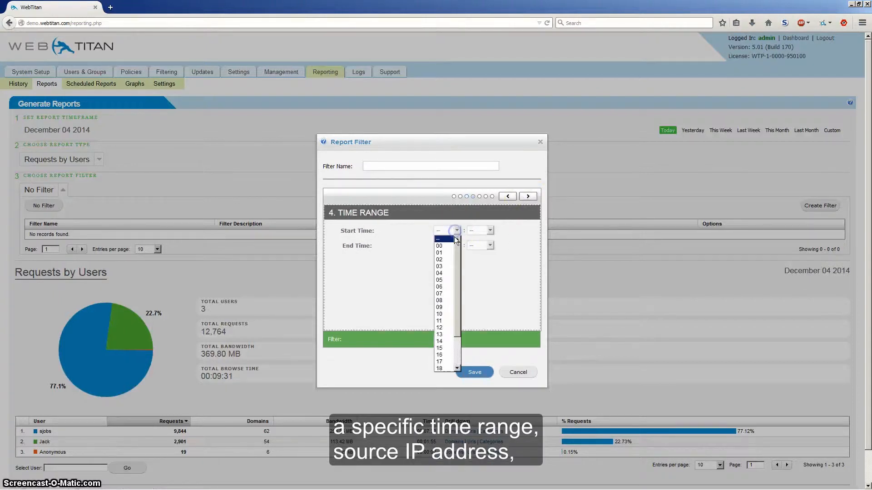
click(527, 196)
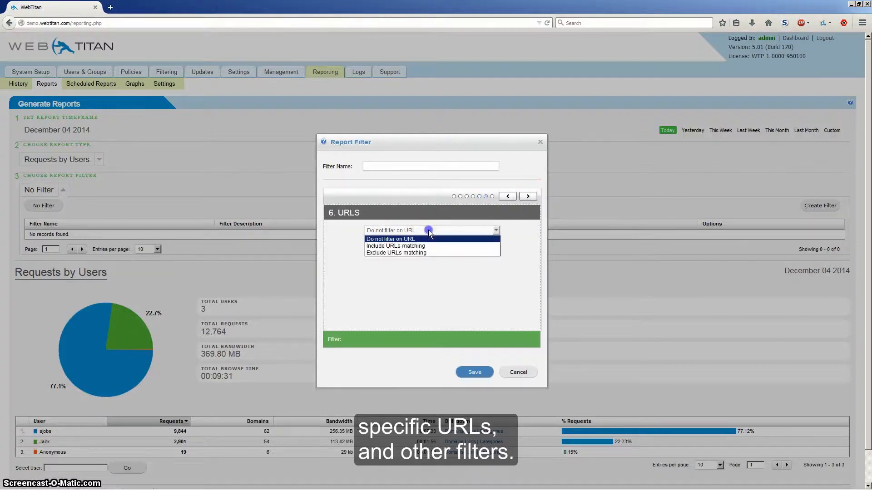
click(527, 196)
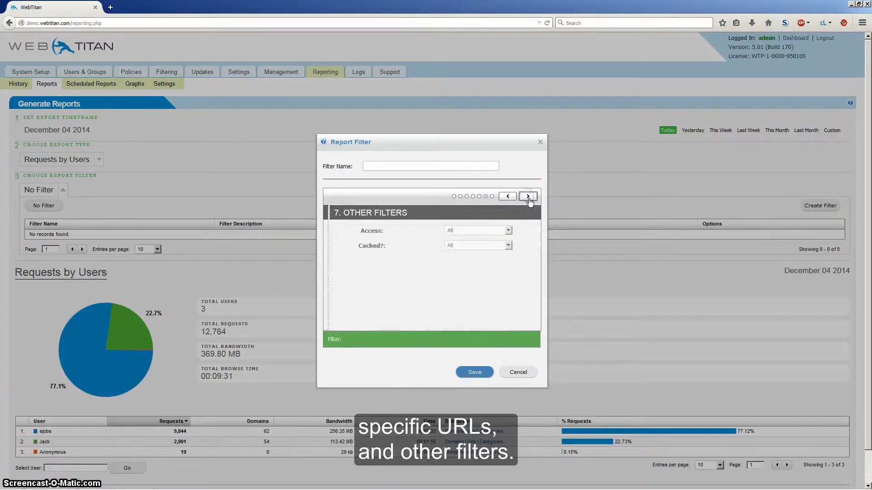
- Review the Access and Cached choices, keep Cached as All, and cancel the filter
click(473, 229)
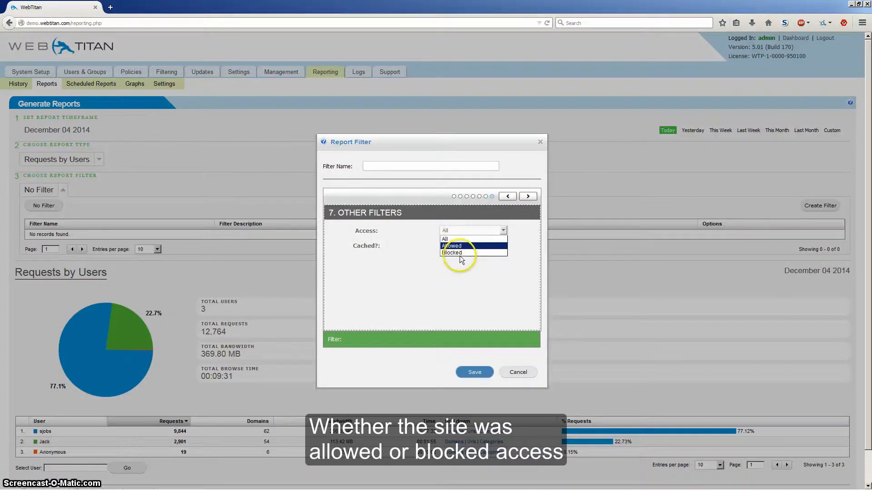
click(473, 246)
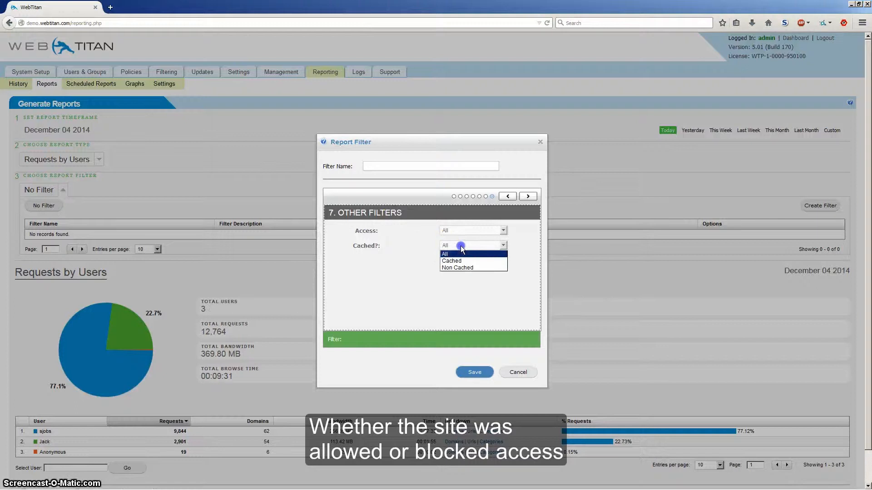
click(444, 253)
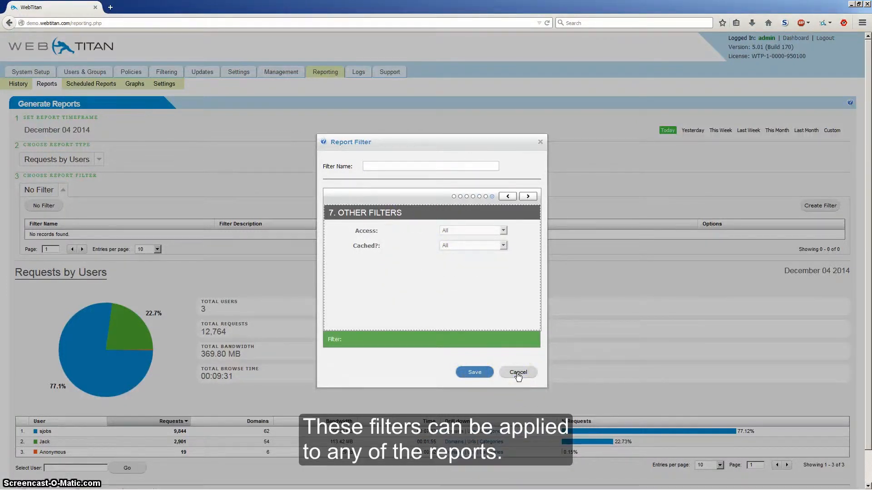
click(517, 373)
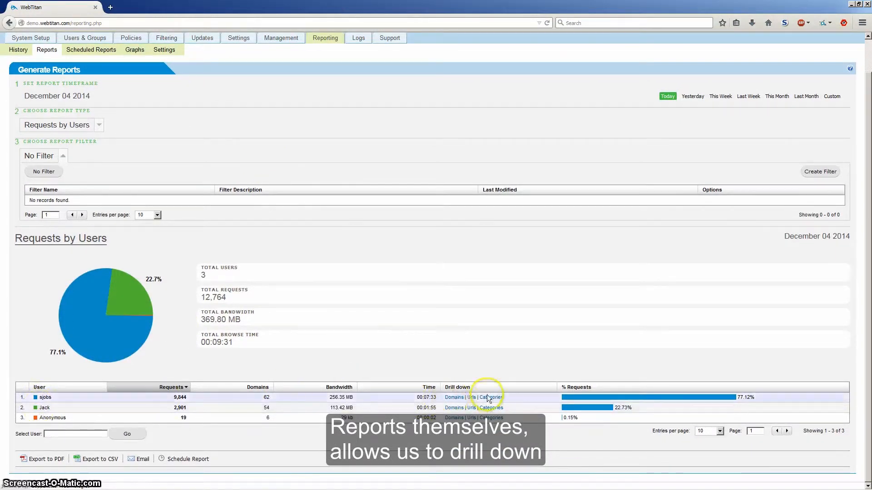
mouse_move(120, 375)
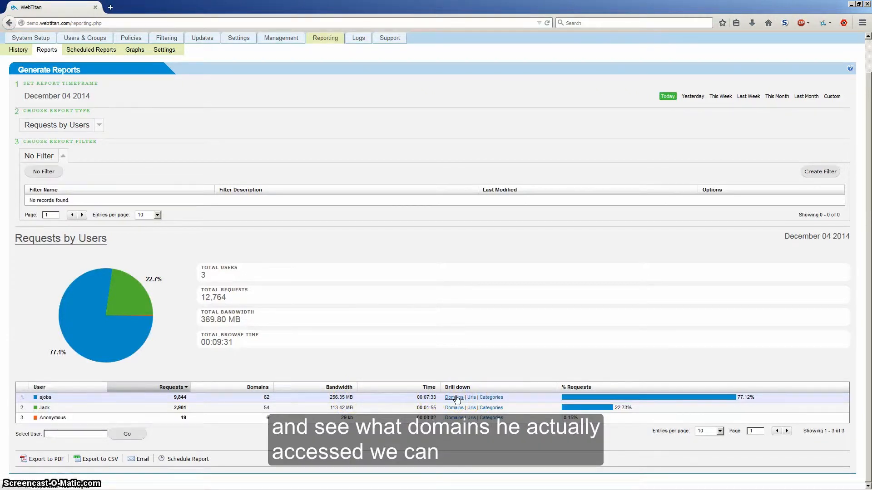
- Drill down from the sjobs row into the domains he accessed
click(455, 397)
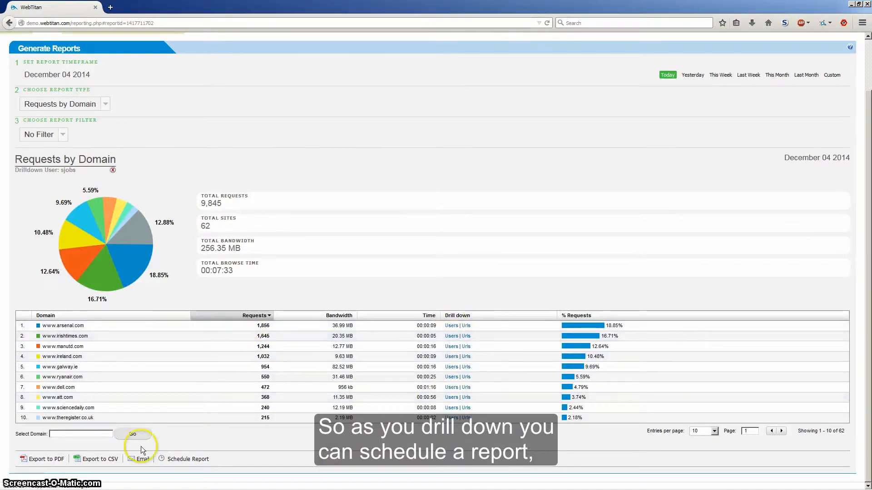
click(188, 459)
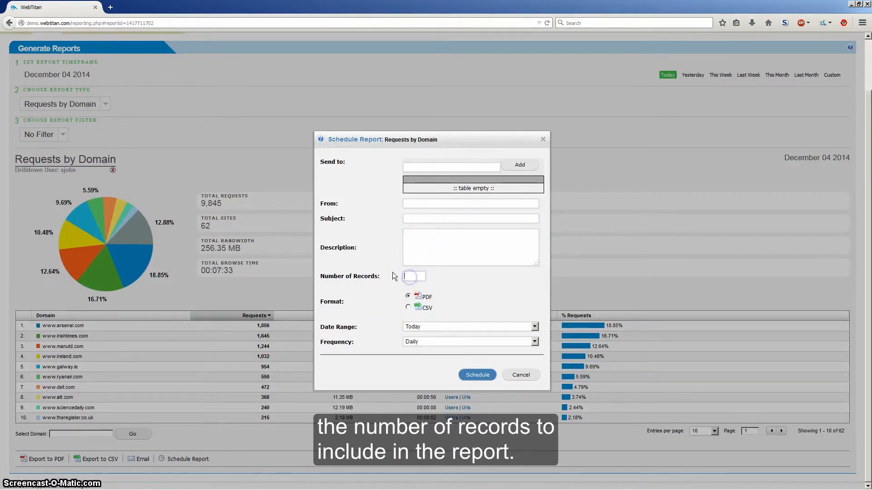
click(413, 276)
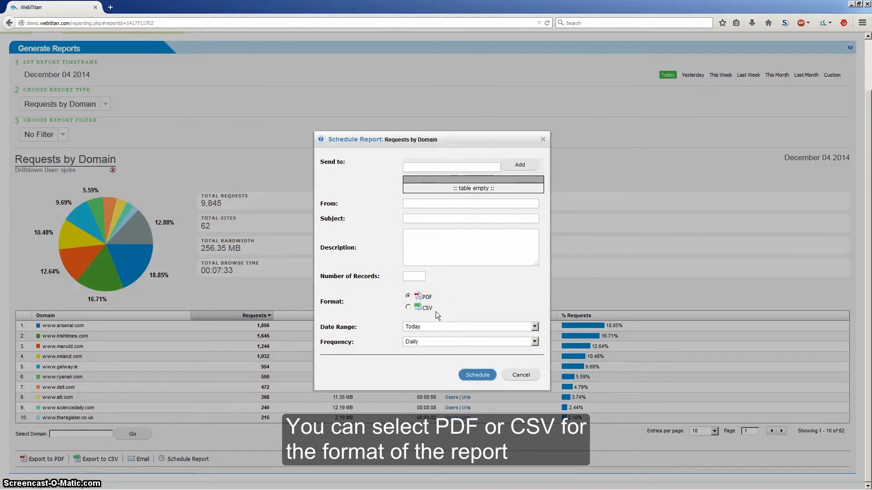
click(532, 326)
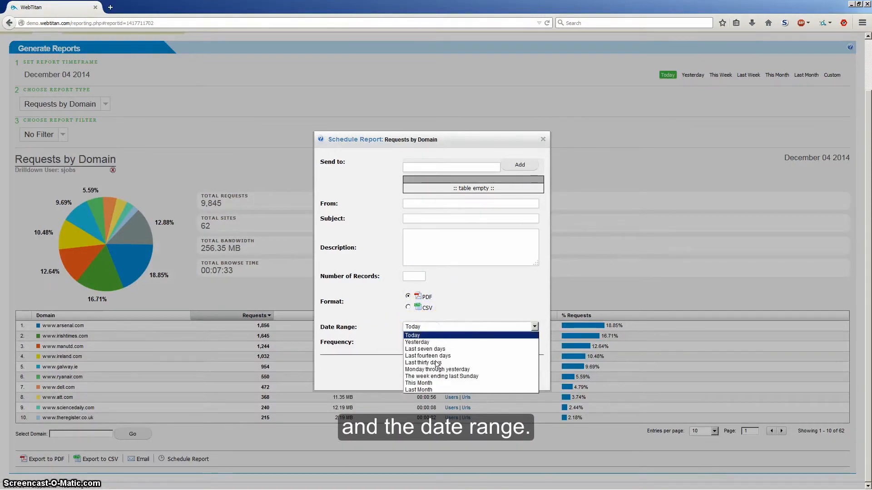
mouse_move(416, 342)
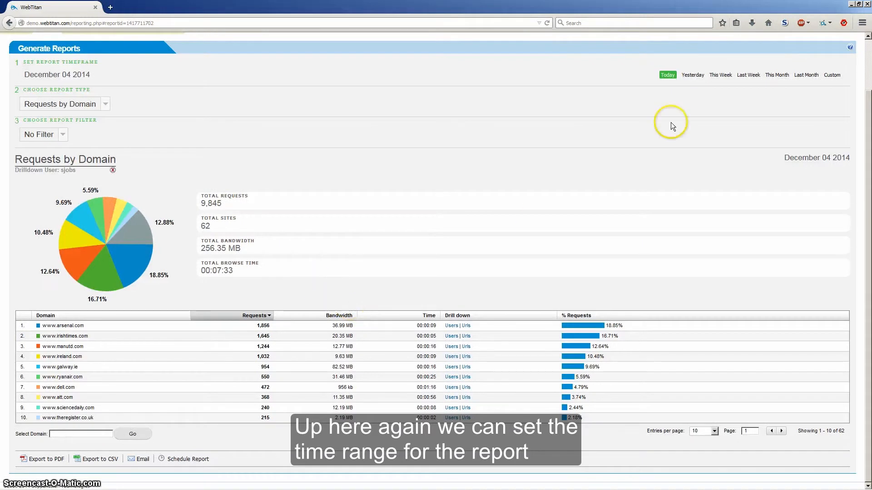
mouse_move(681, 73)
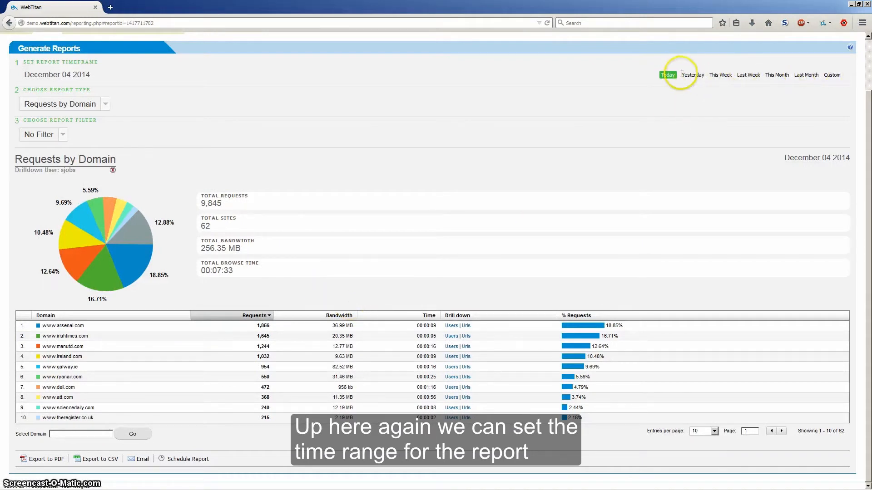
- Switch the sjobs domain report to yesterday, then to this week
click(690, 75)
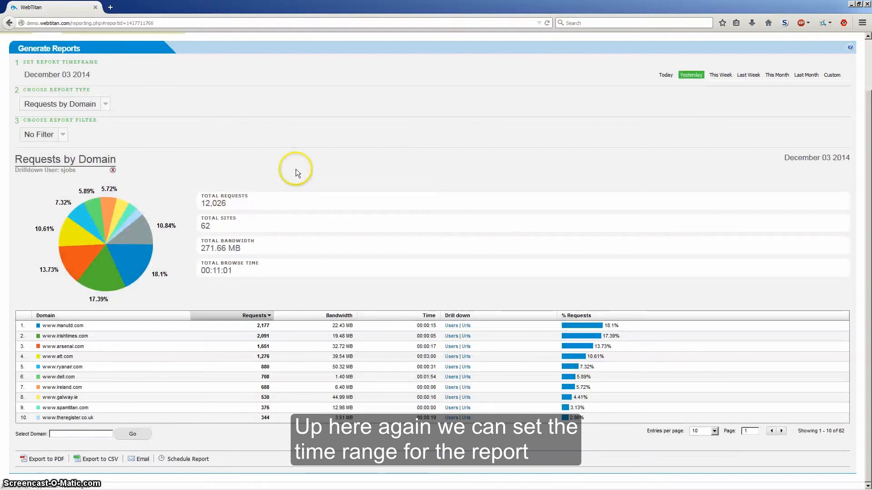
click(719, 76)
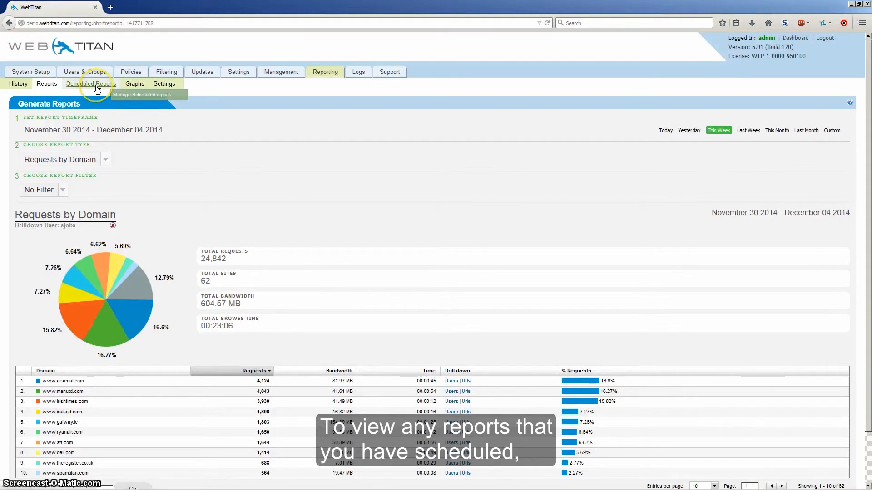
- View the Scheduled Reports list and edit the 'webtitan' schedule
click(90, 83)
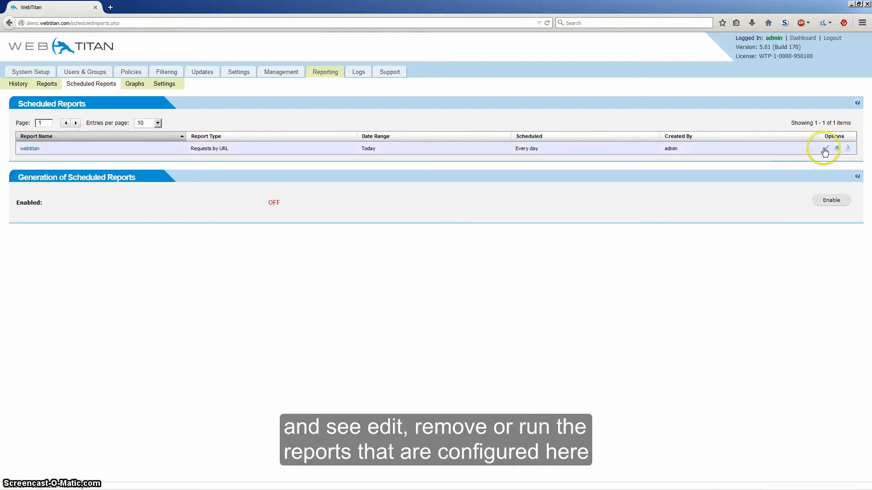
click(826, 148)
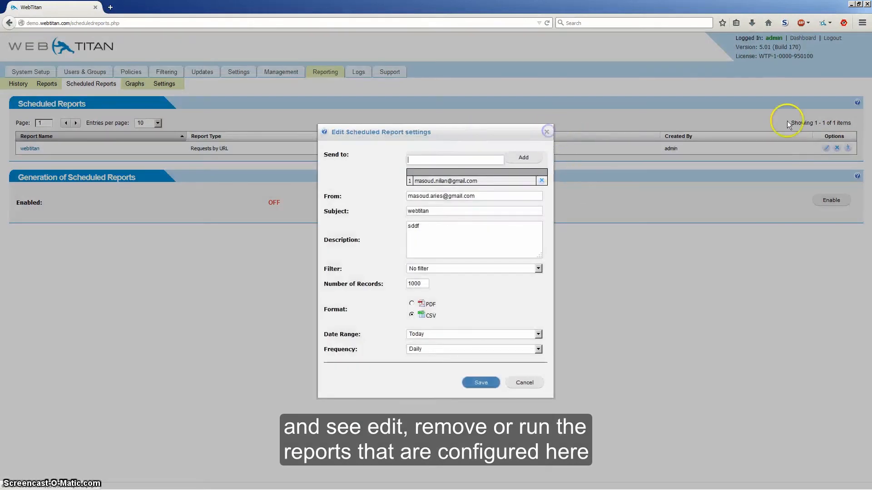